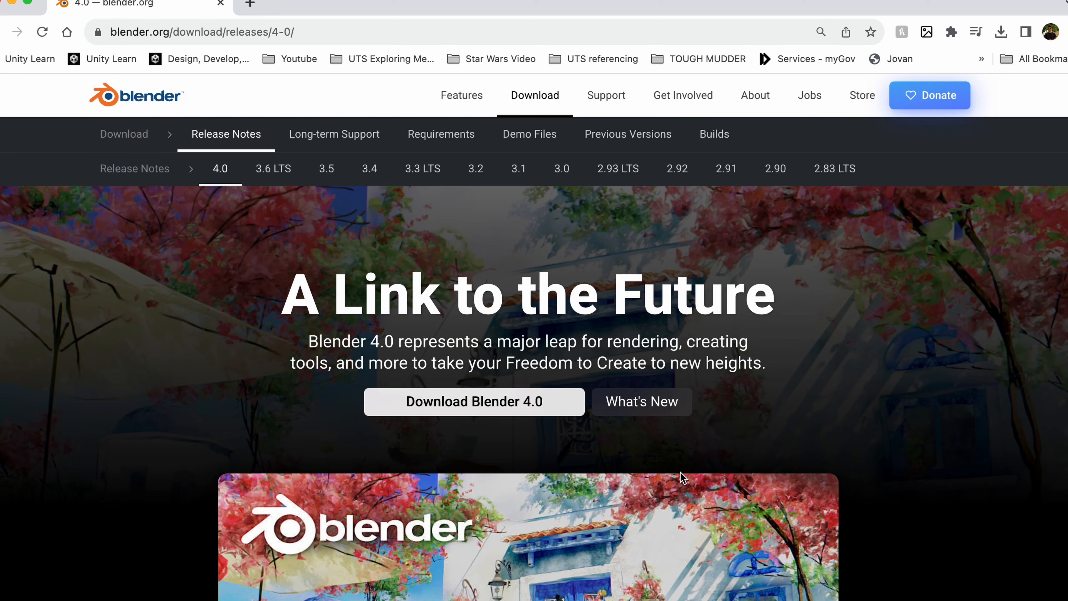
Switch from Chrome's Blender 4.0 release notes to the Blender house-and-race-car scene
{"action": "left_click", "coordinate": [473, 401]}
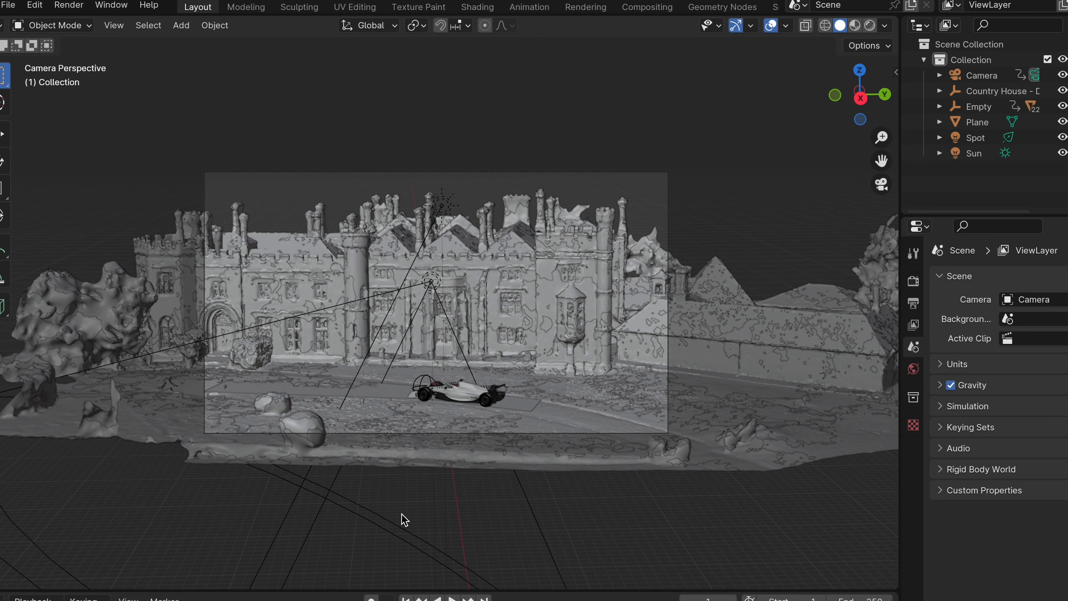
Add a Kuwahara filter node after Render Layers in the Compositing workspace
{"action": "left_click", "coordinate": [645, 7]}
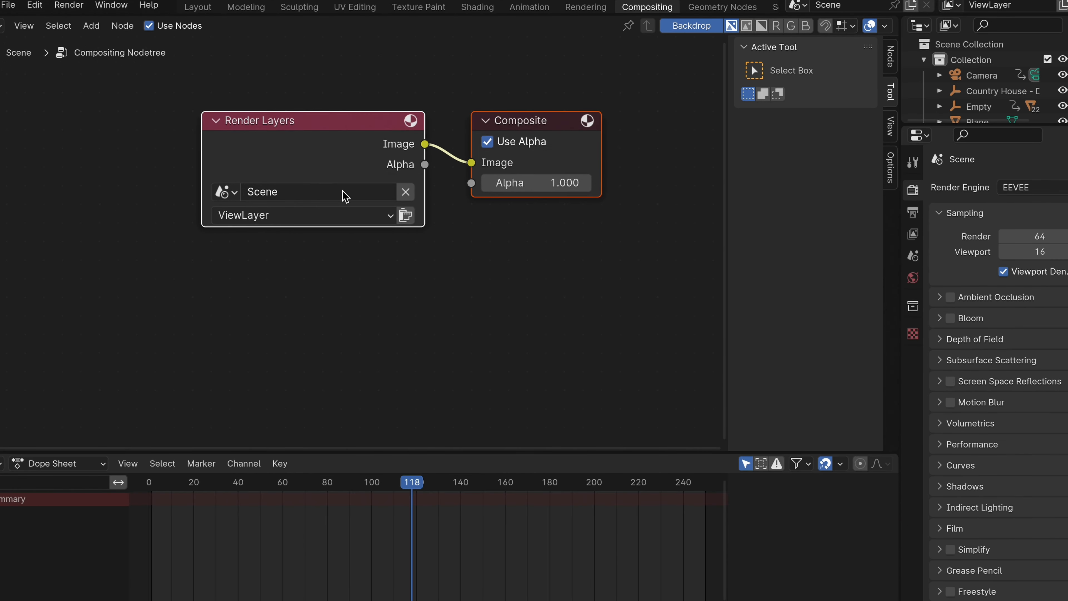
{"action": "key", "text": "shift+a"}
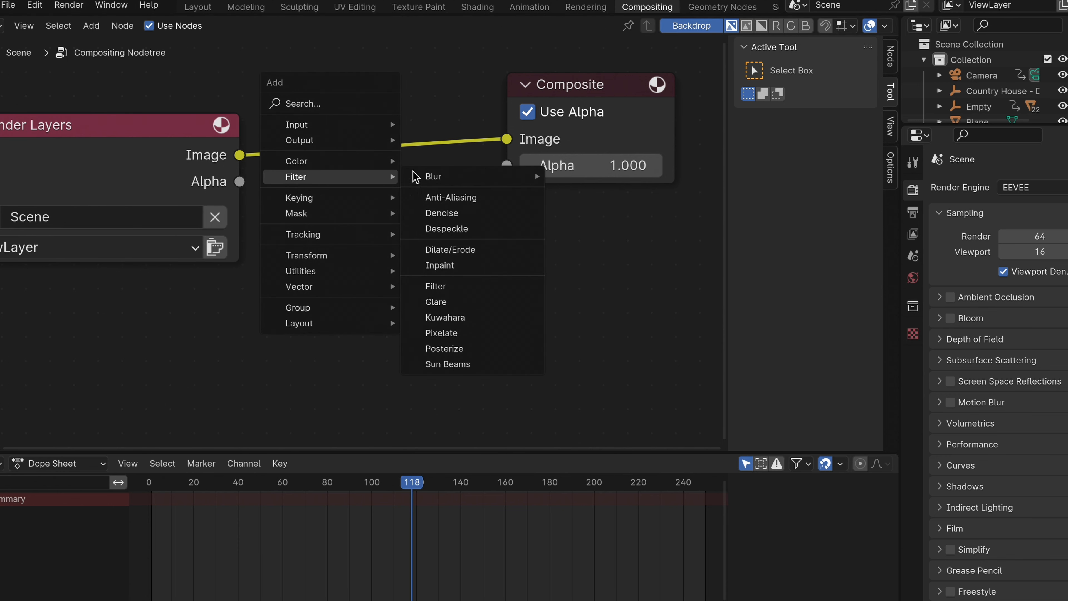
{"action": "left_click", "coordinate": [445, 318]}
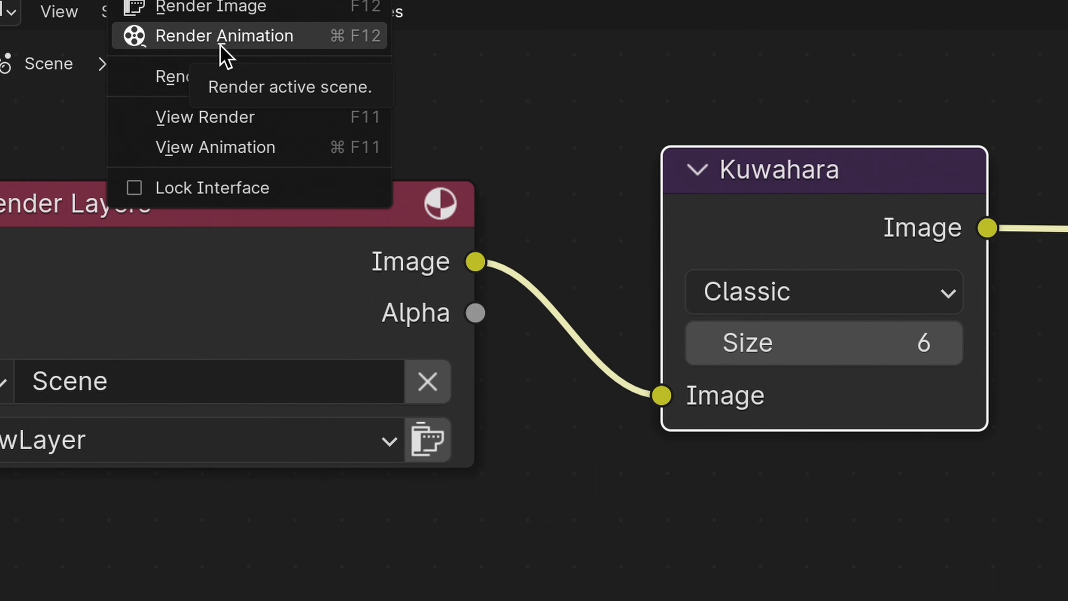
Render the frame and set the Kuwahara node to Anisotropic with size 10 for a painterly backdrop
{"action": "left_click", "coordinate": [224, 35]}
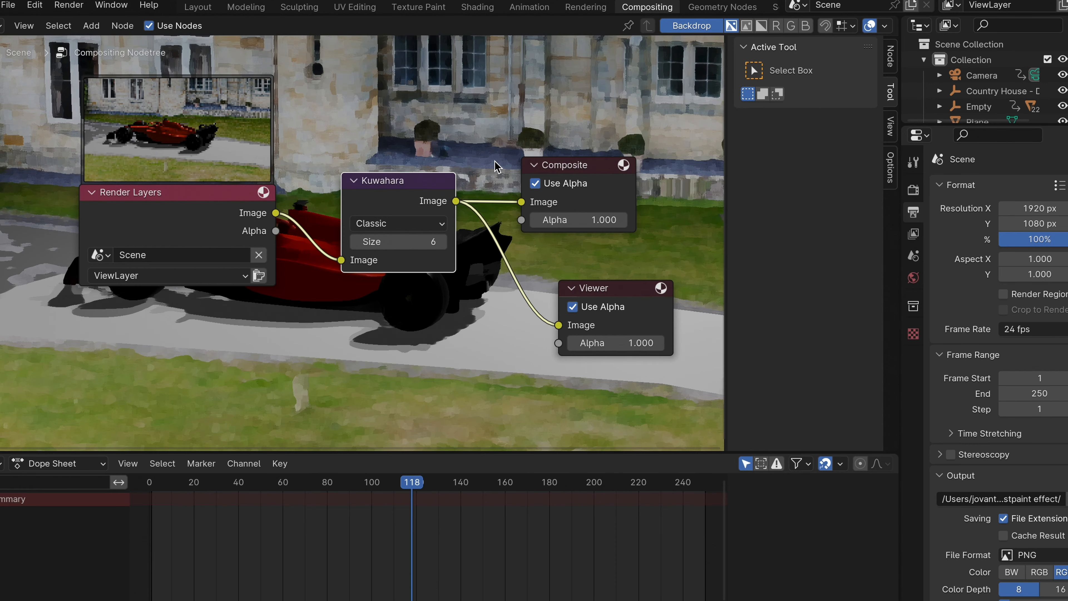
{"action": "double_click", "coordinate": [399, 242]}
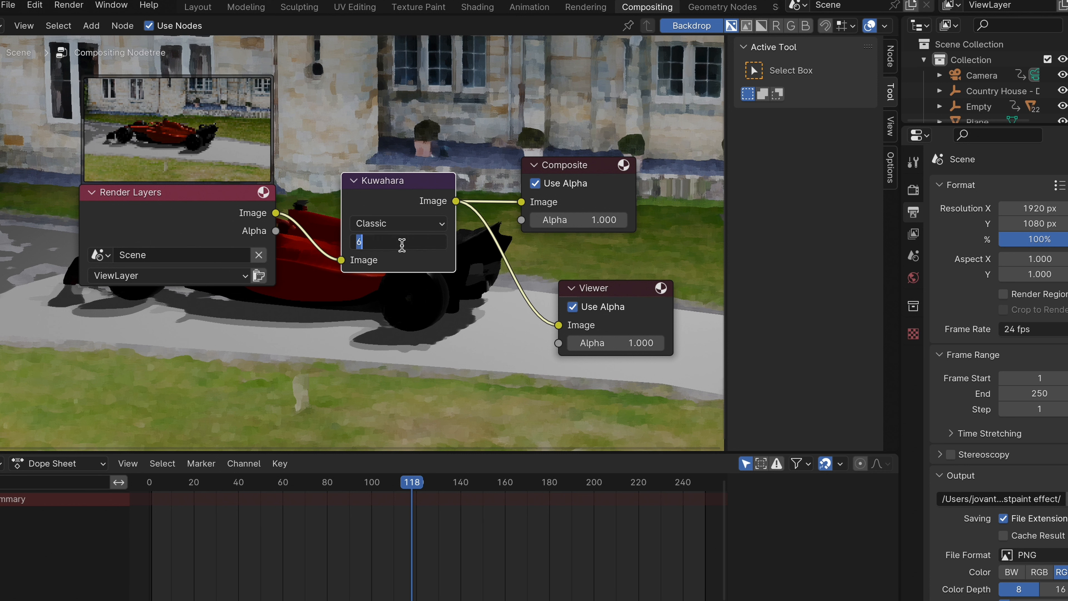
{"action": "type", "text": "10"}
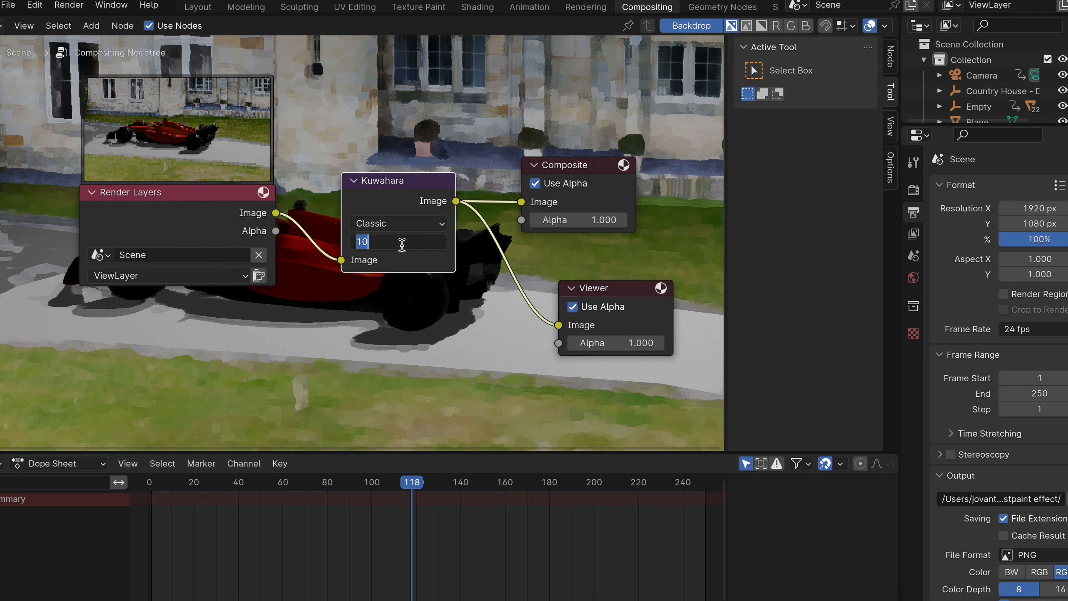
{"action": "left_click", "coordinate": [398, 222]}
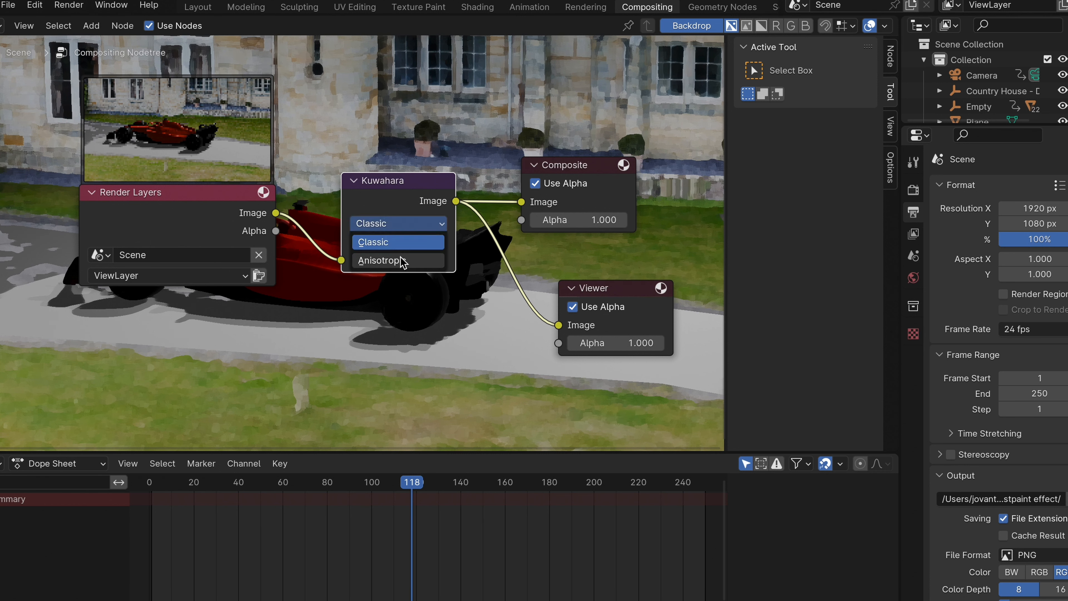
{"action": "left_click", "coordinate": [379, 260]}
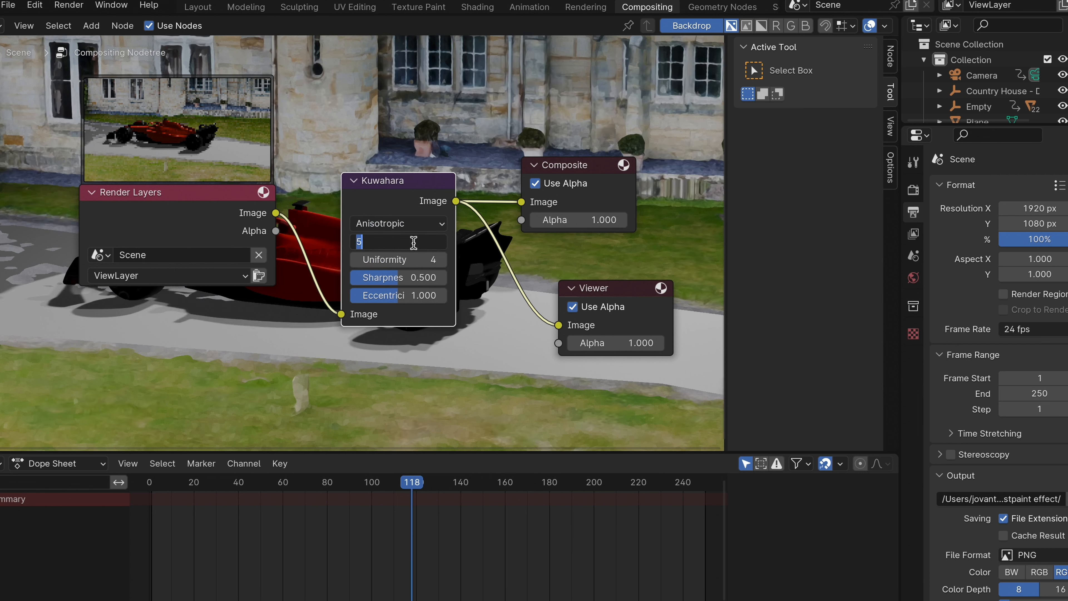
{"action": "type", "text": "10"}
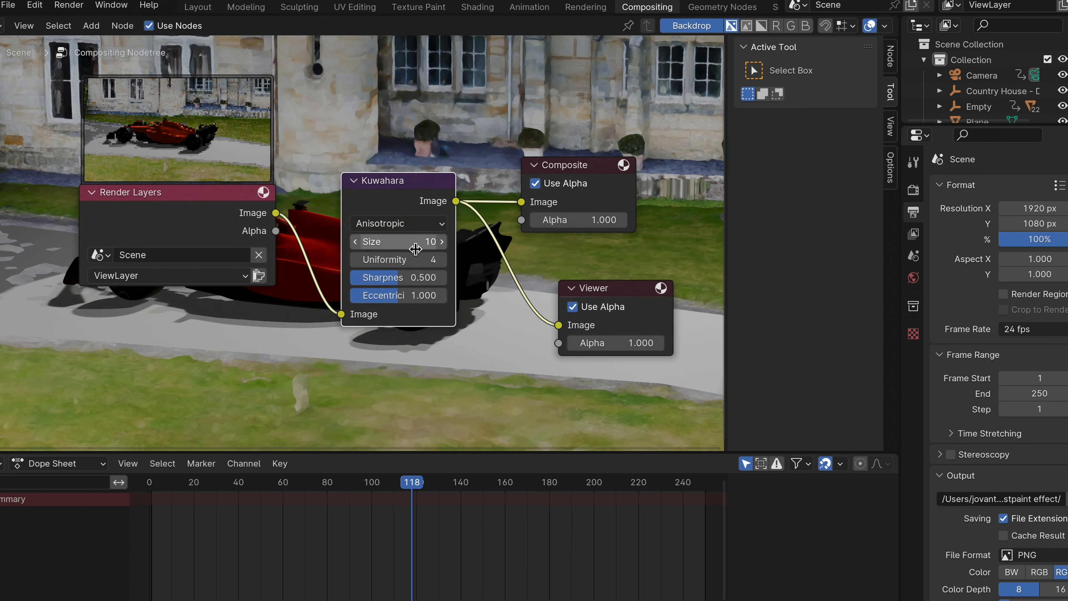